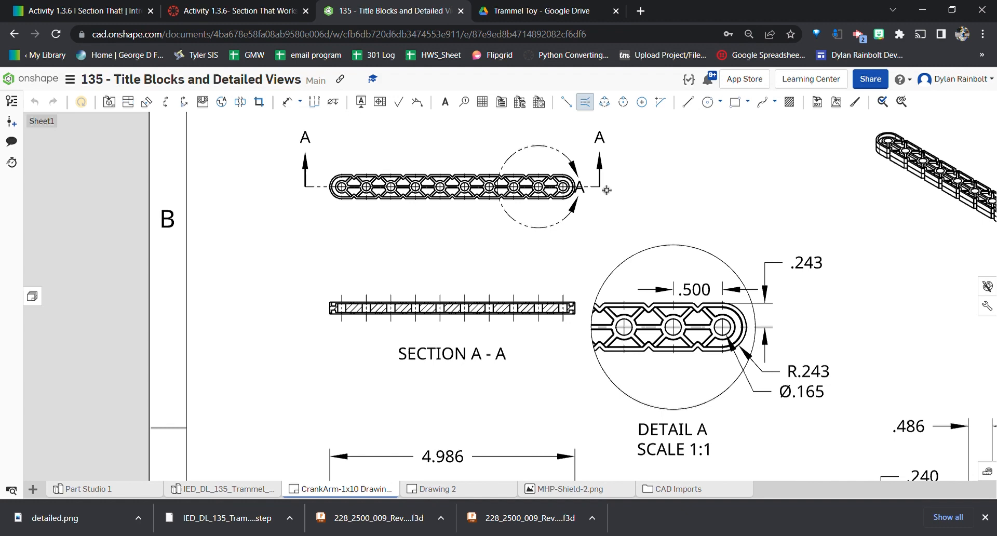
pyautogui.moveTo(601, 141)
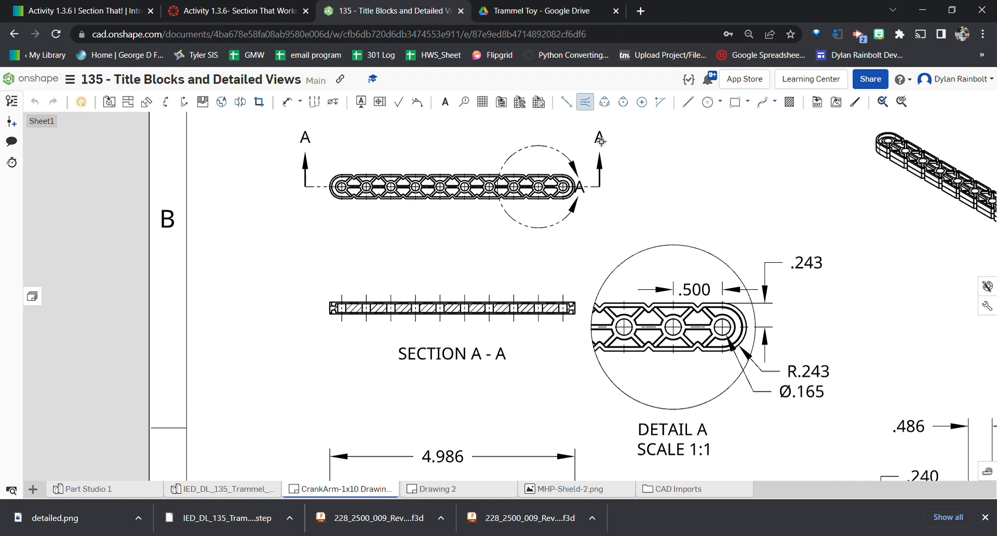
pyautogui.moveTo(611, 157)
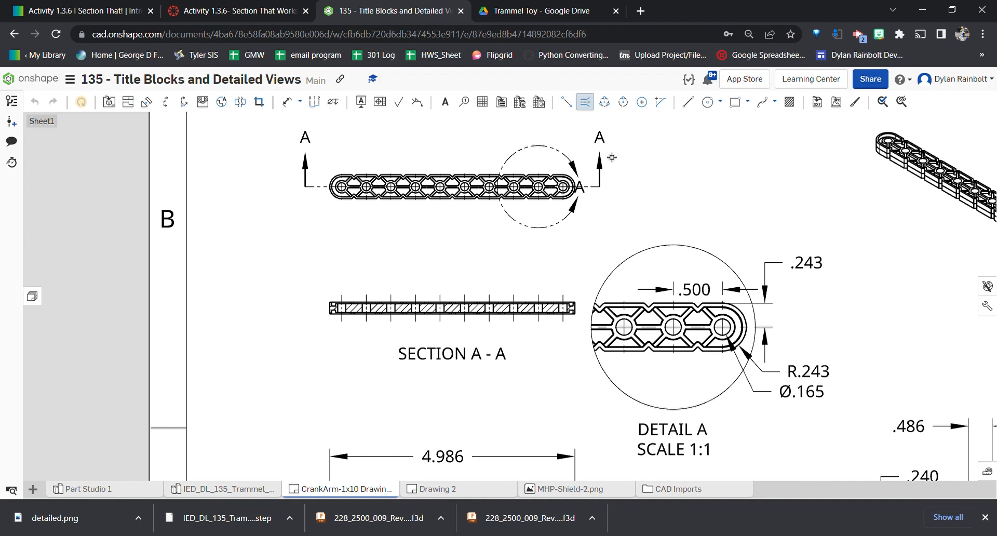
pyautogui.moveTo(461, 361)
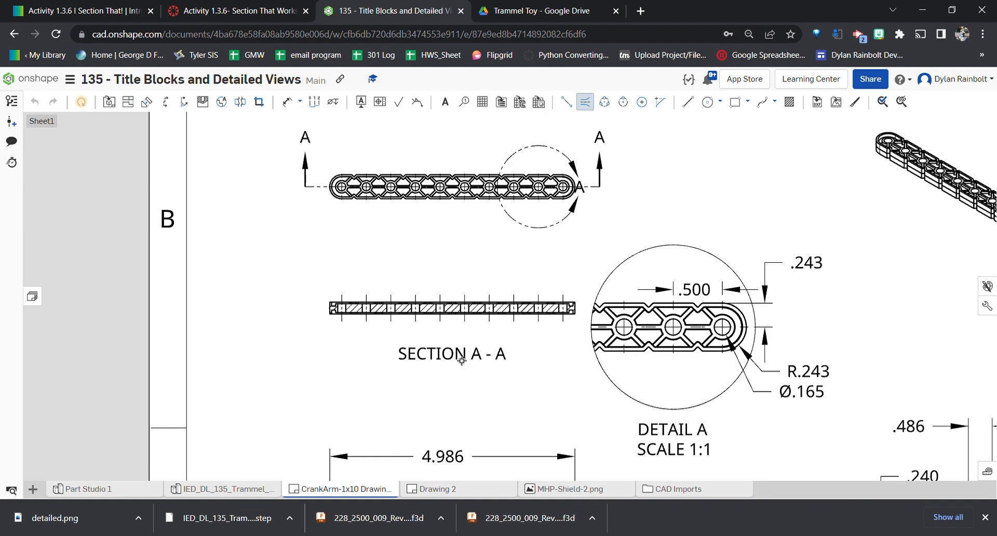
pyautogui.moveTo(615, 142)
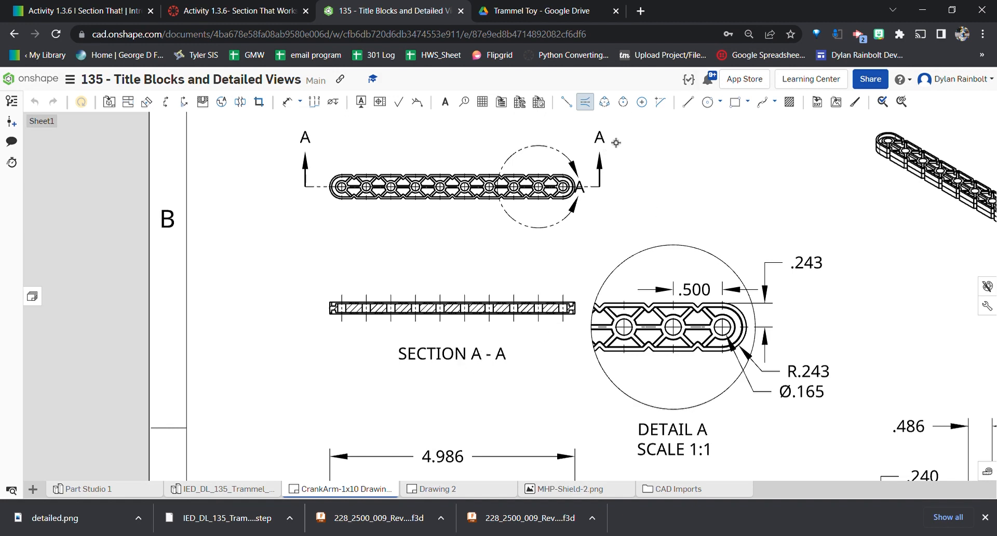
pyautogui.moveTo(467, 356)
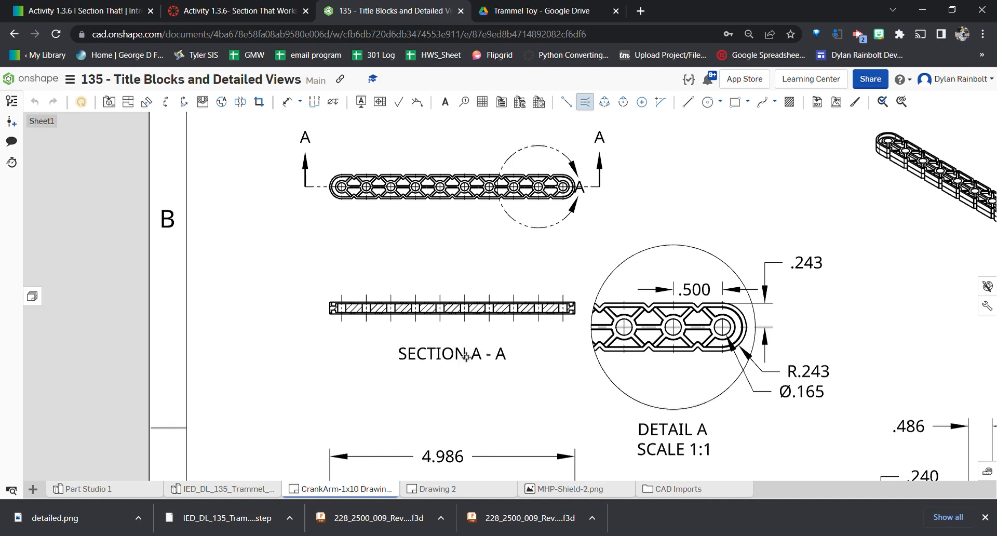
pyautogui.moveTo(306, 192)
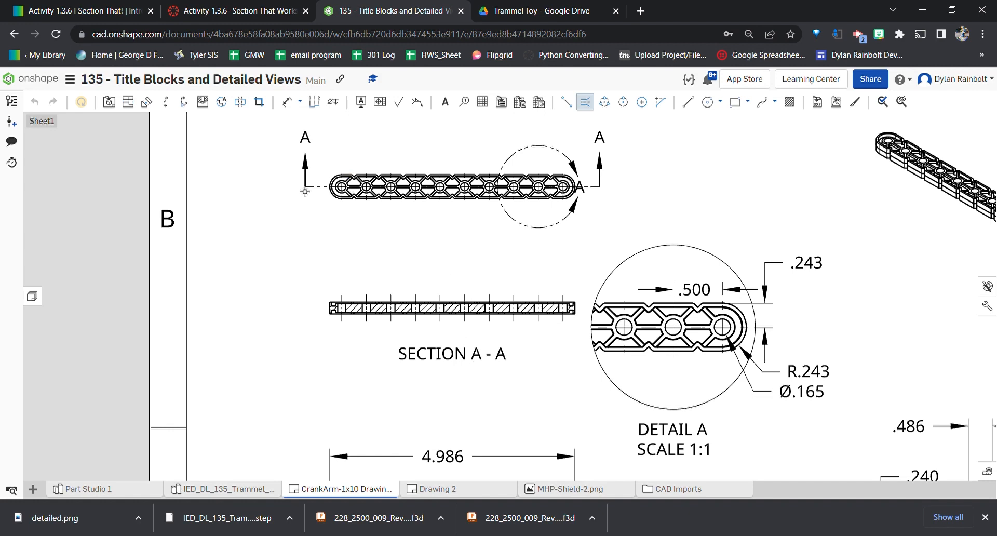
pyautogui.moveTo(322, 222)
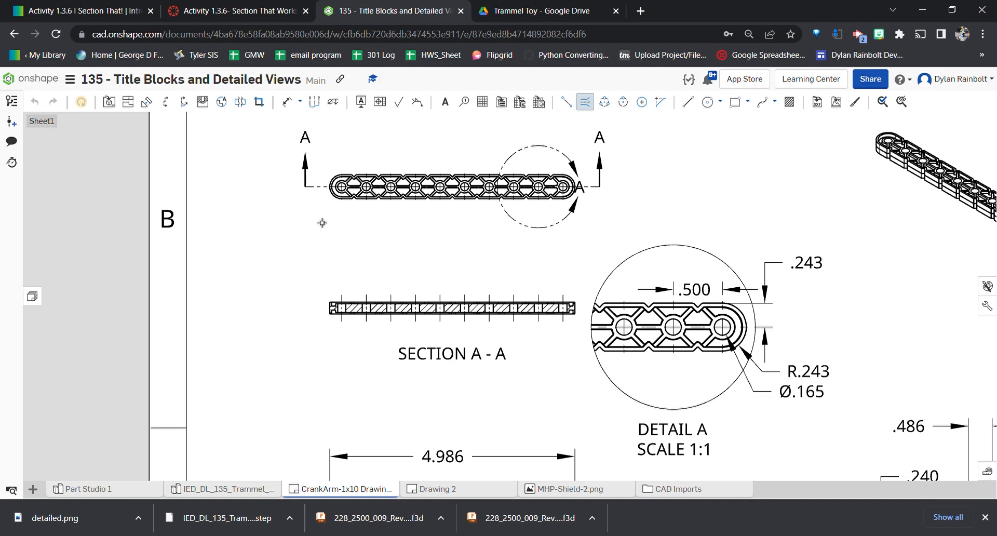
pyautogui.moveTo(342, 253)
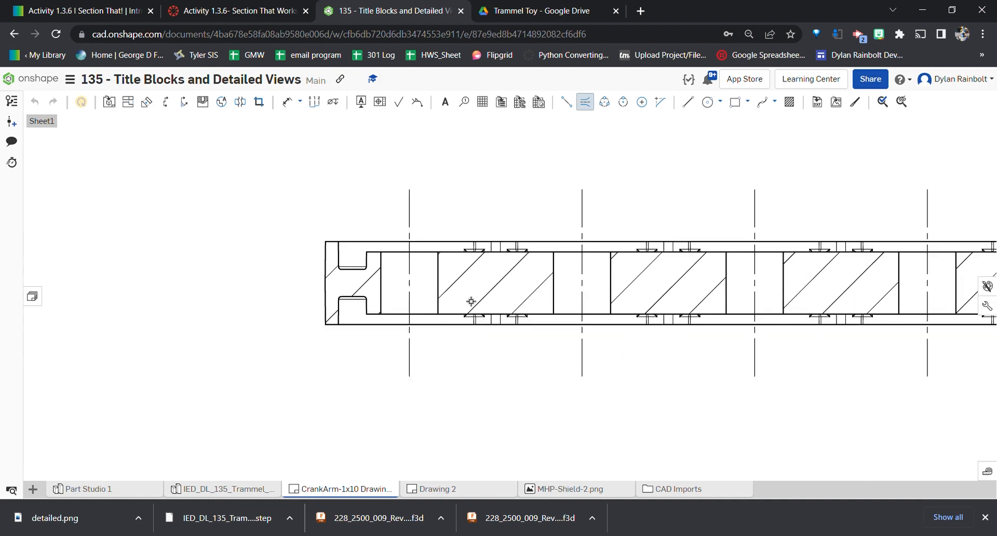
pyautogui.moveTo(415, 273)
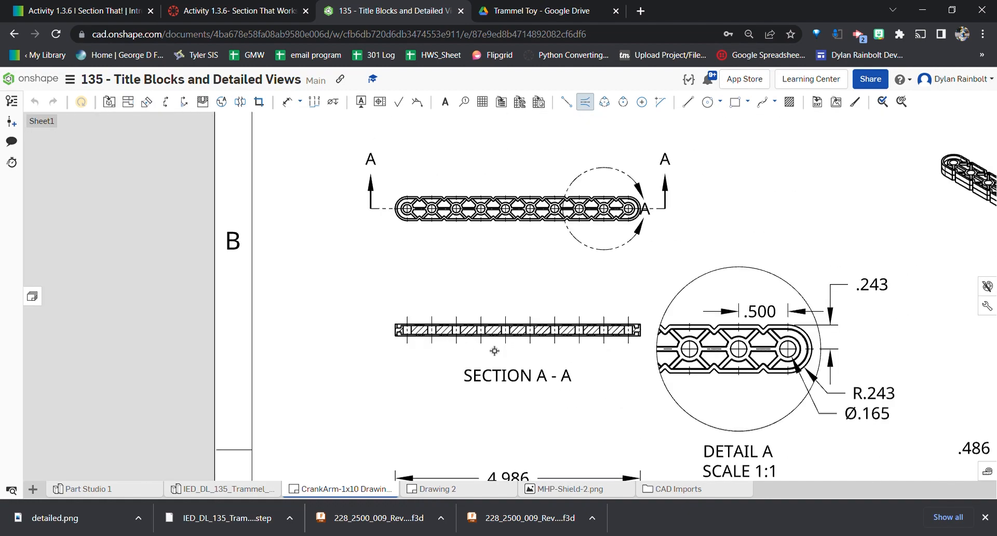
# Zoom out to fit the whole CrankArm sheet after removing Section A-A
pyautogui.scroll(-3)
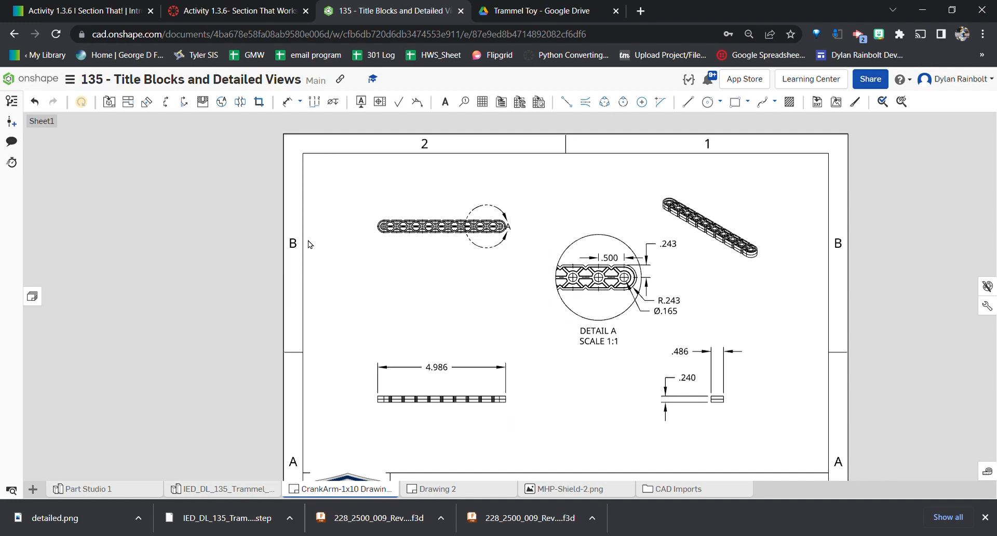
pyautogui.moveTo(539, 227)
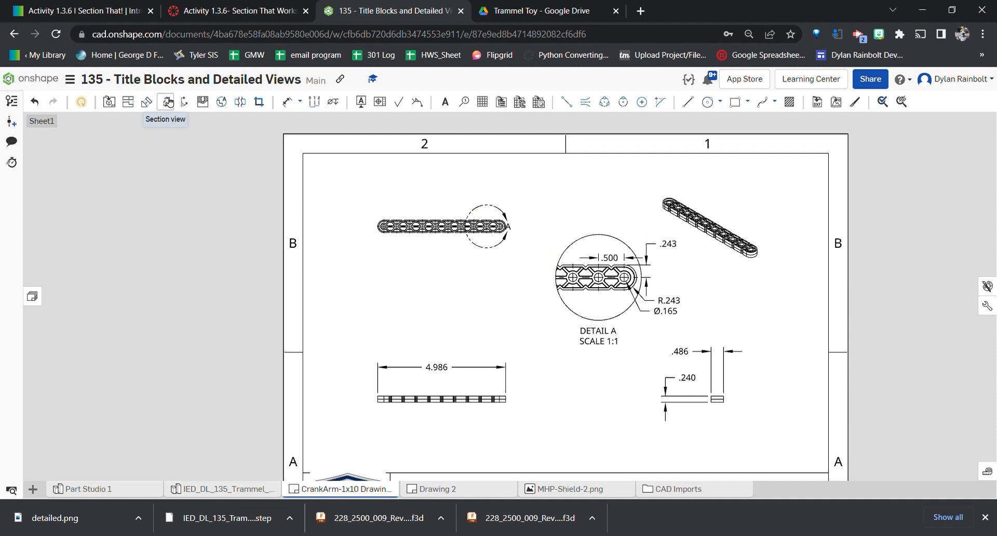
# Create a horizontal Section B-B cut on the top view and place the view below it
pyautogui.click(166, 102)
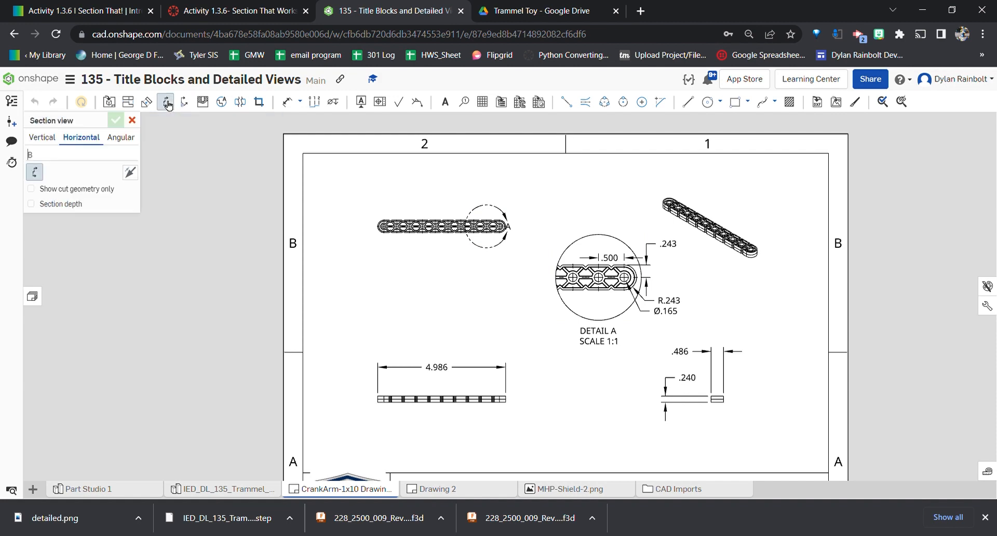
pyautogui.click(41, 137)
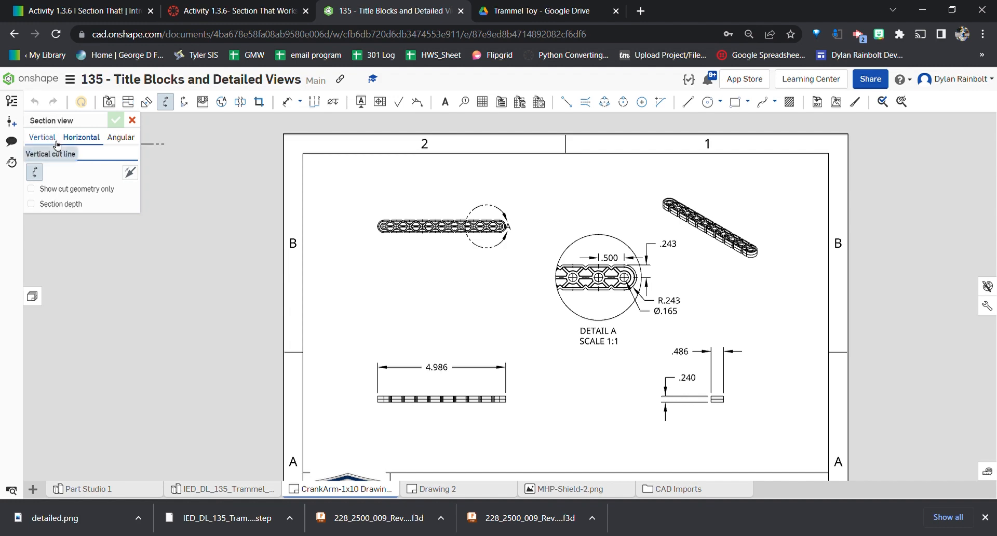
pyautogui.click(81, 137)
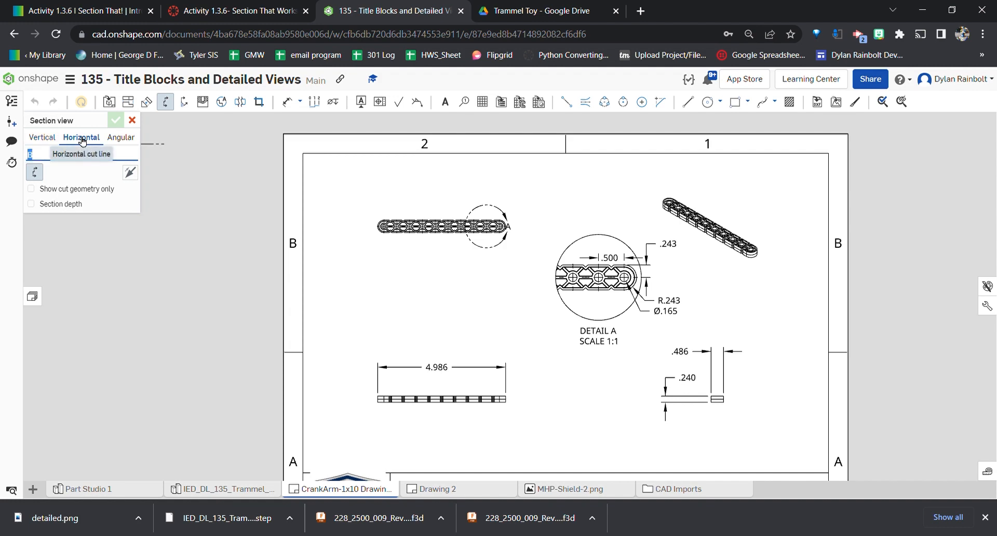
pyautogui.moveTo(120, 137)
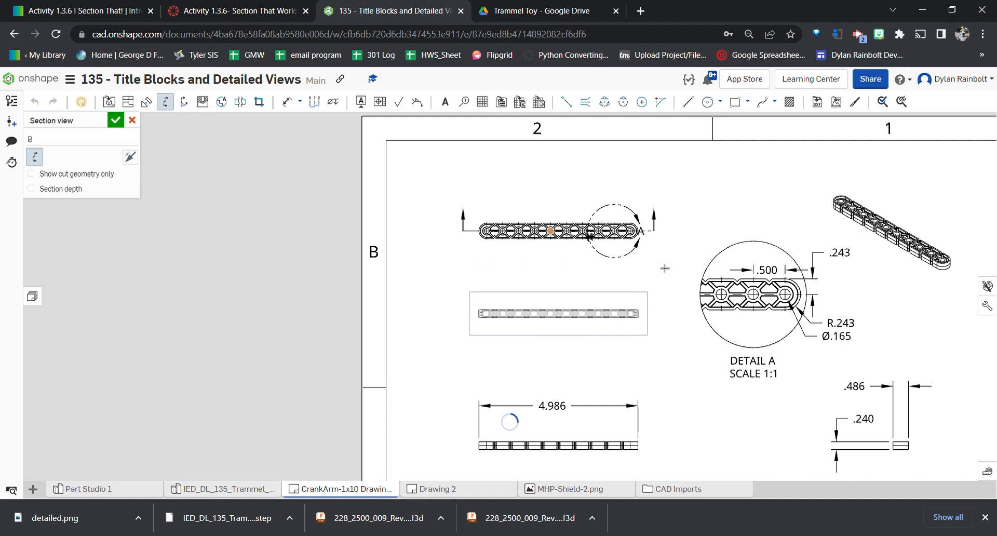
pyautogui.click(116, 121)
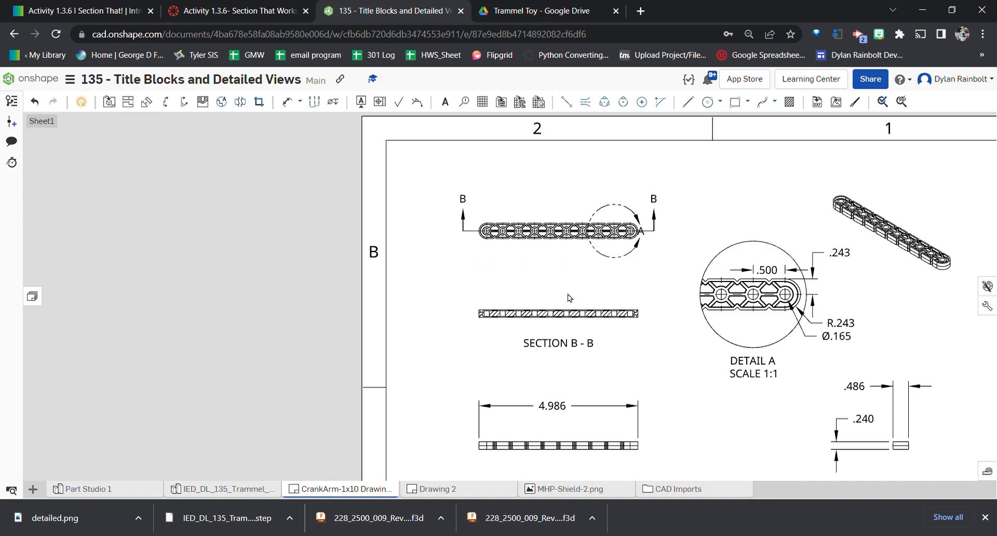
pyautogui.moveTo(163, 171)
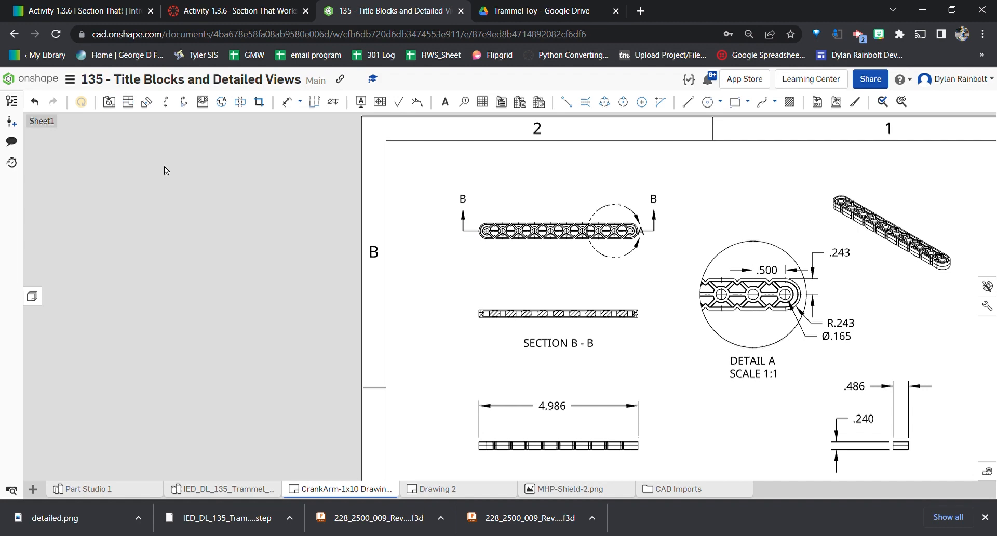
pyautogui.doubleClick(558, 312)
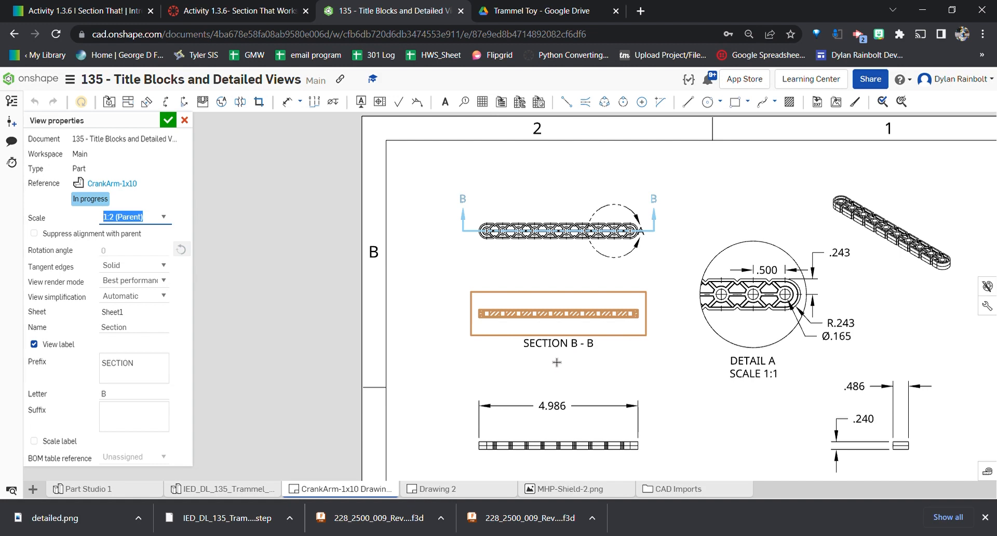
pyautogui.click(134, 393)
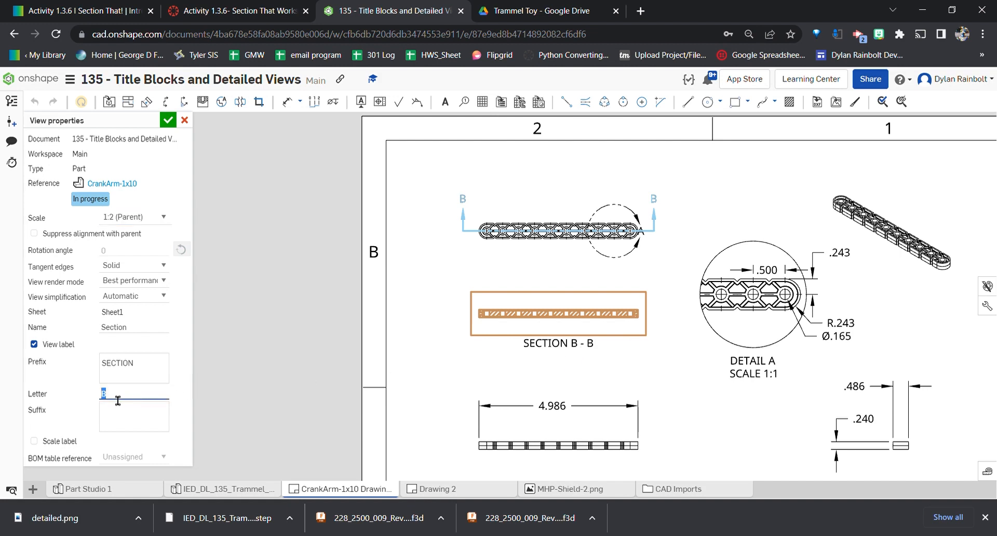
pyautogui.write('C')
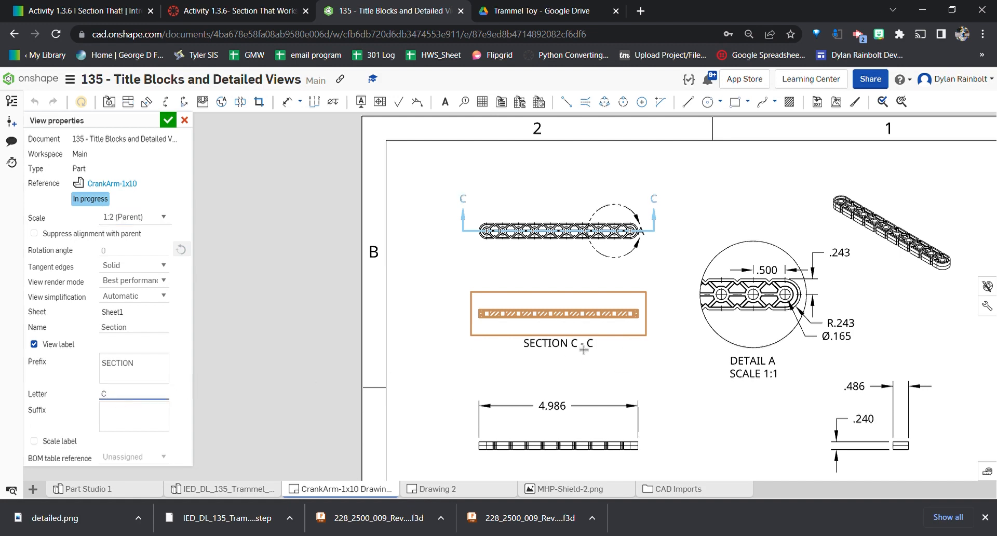
pyautogui.write('B')
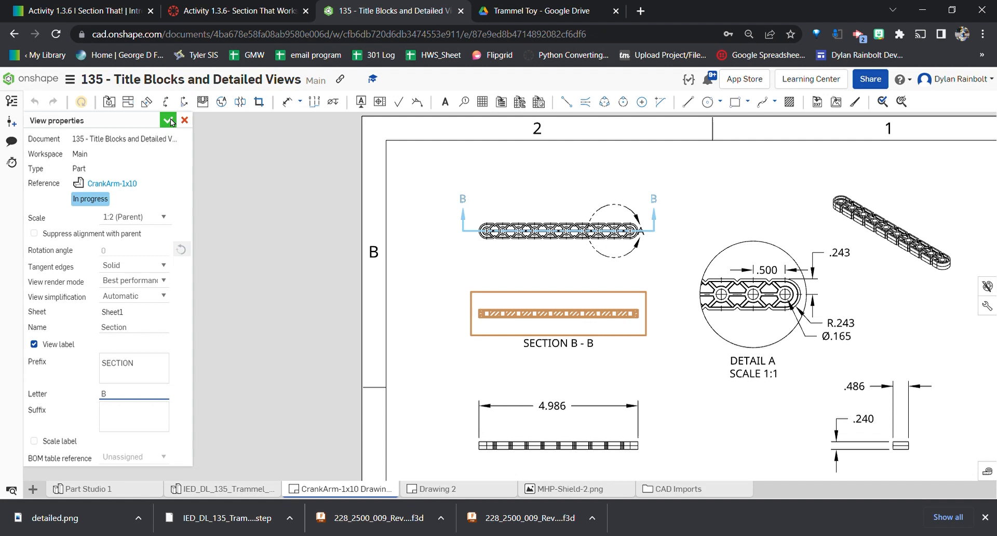
pyautogui.click(169, 120)
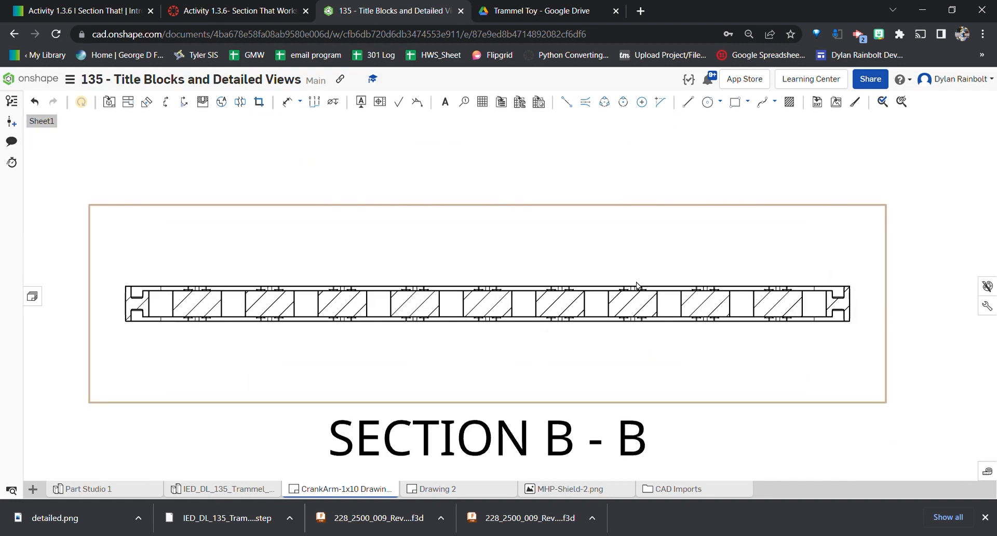
pyautogui.moveTo(162, 315)
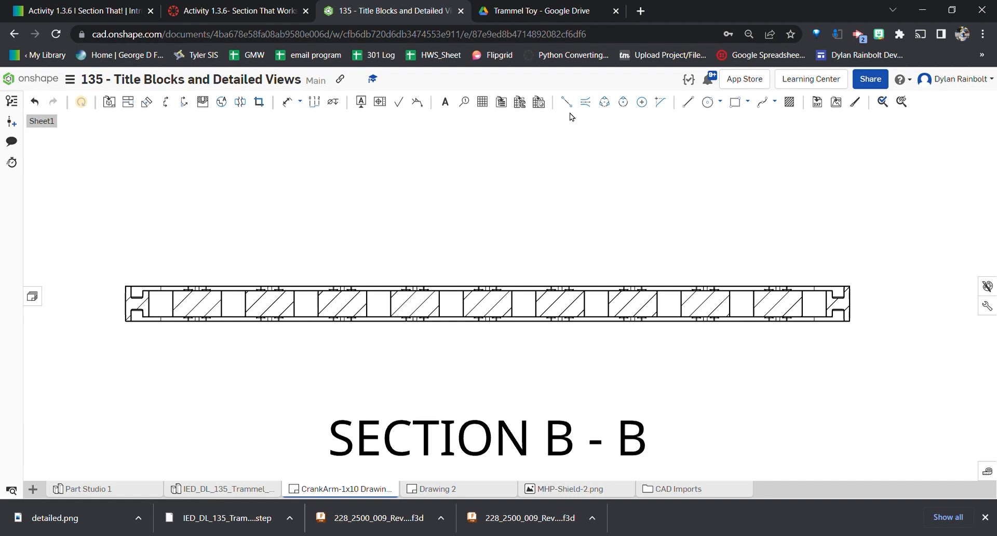
pyautogui.moveTo(565, 102)
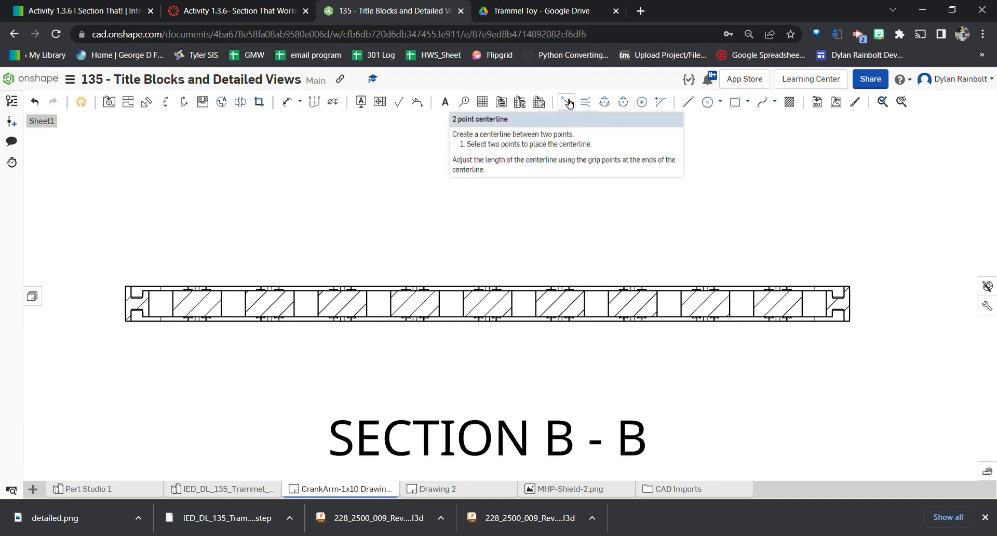
pyautogui.moveTo(569, 104)
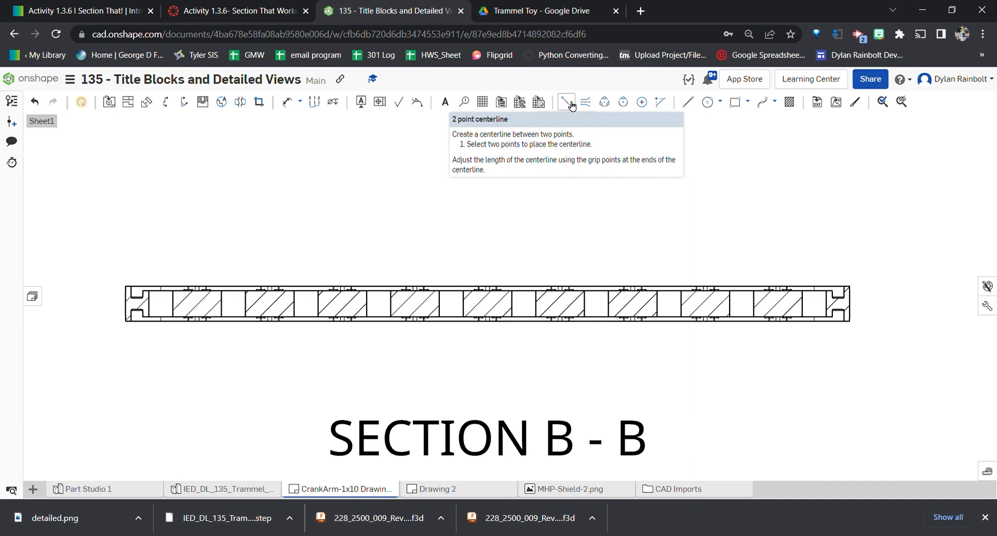
pyautogui.moveTo(585, 102)
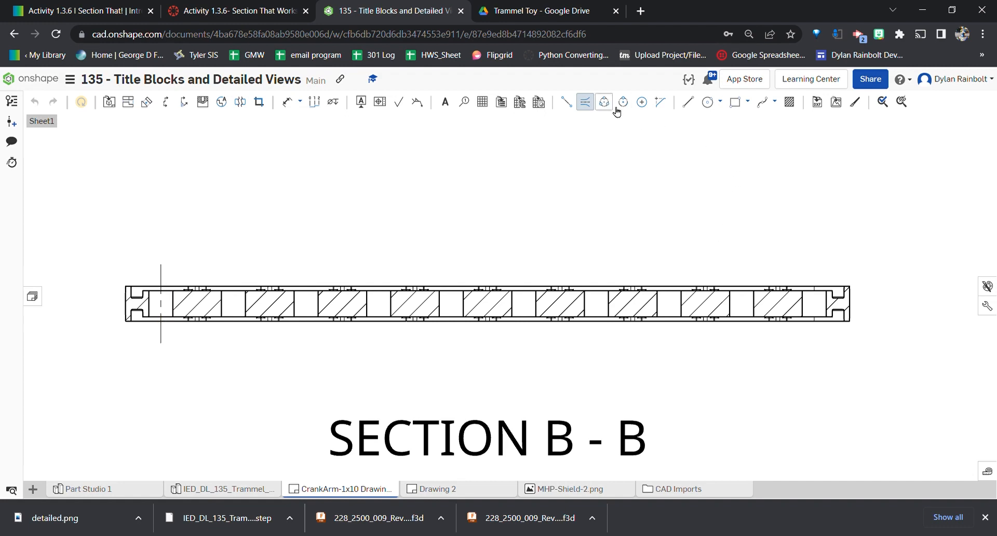
pyautogui.moveTo(604, 102)
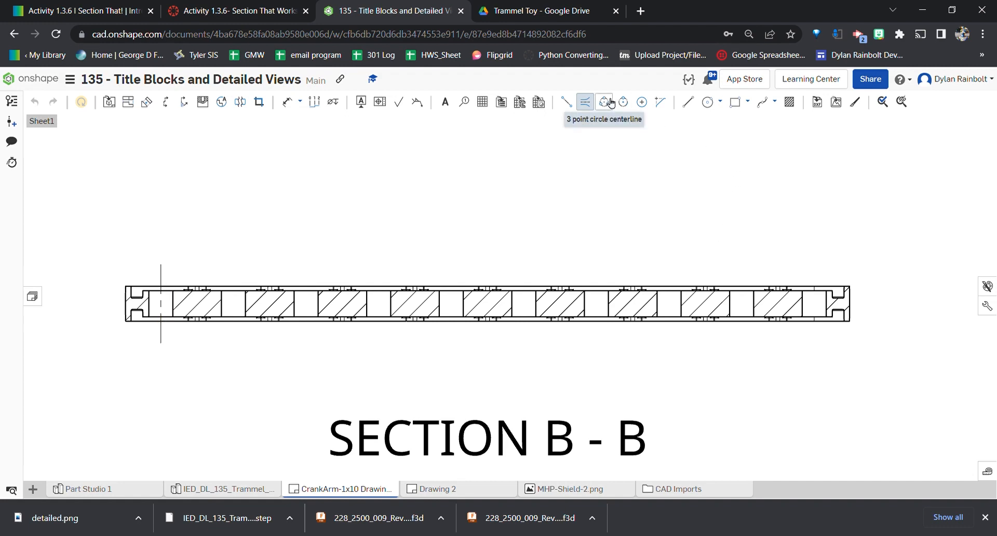
pyautogui.moveTo(605, 102)
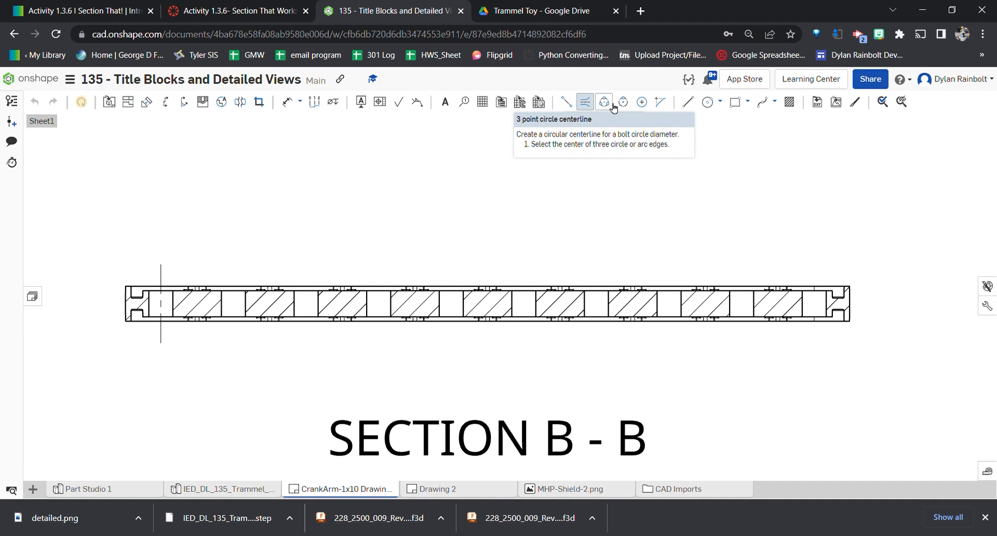
pyautogui.moveTo(622, 102)
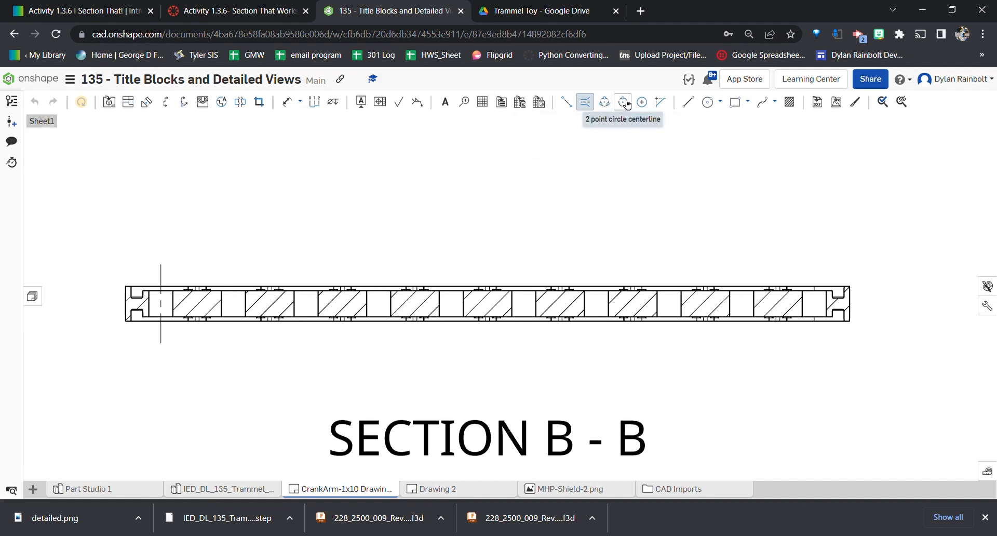
pyautogui.moveTo(660, 101)
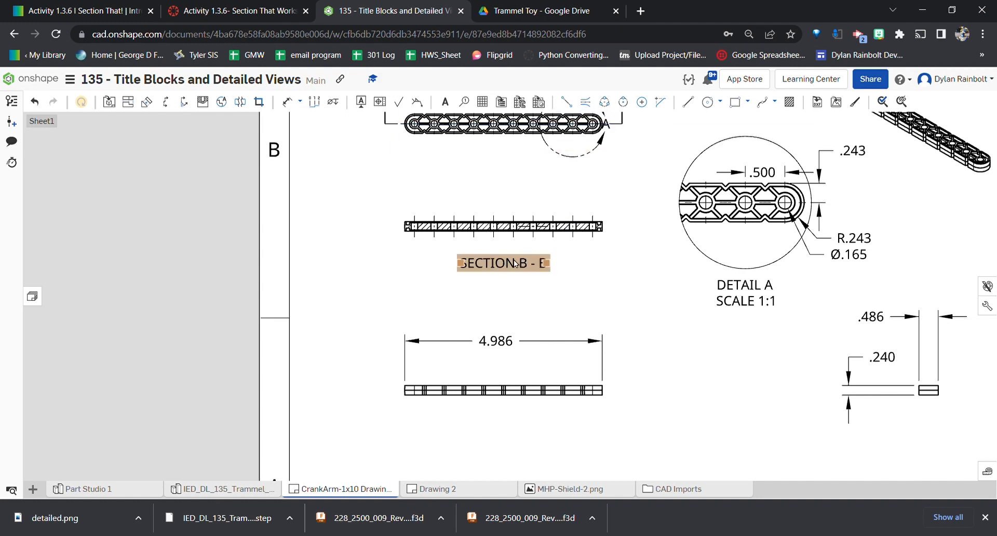
# Zoom in and select the Section B-B view to finish its hole centerlines
pyautogui.scroll(-3)
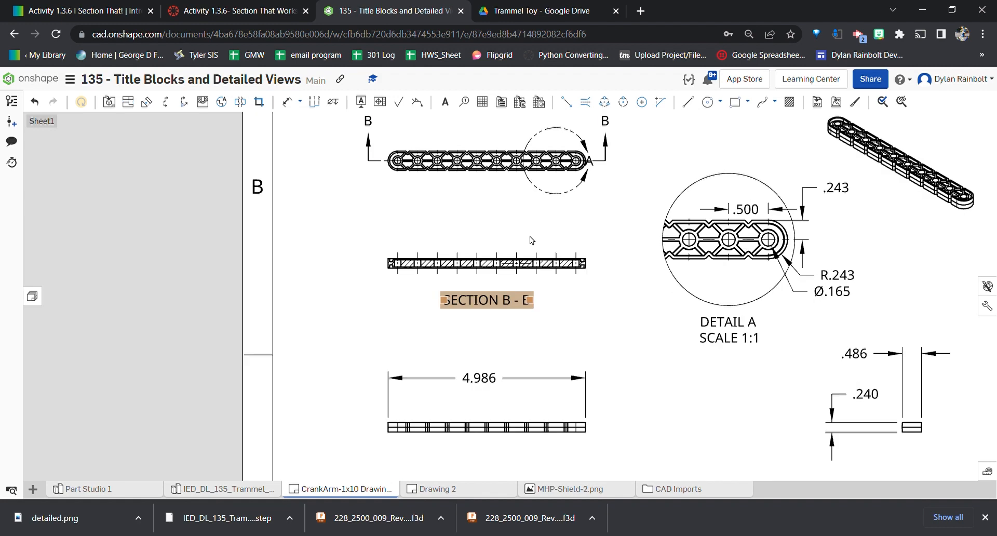
pyautogui.click(486, 262)
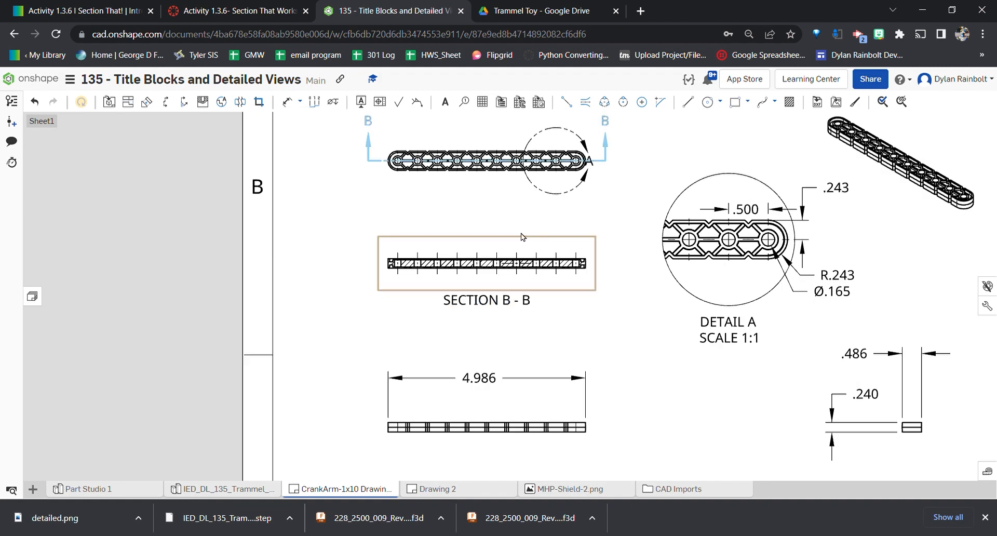